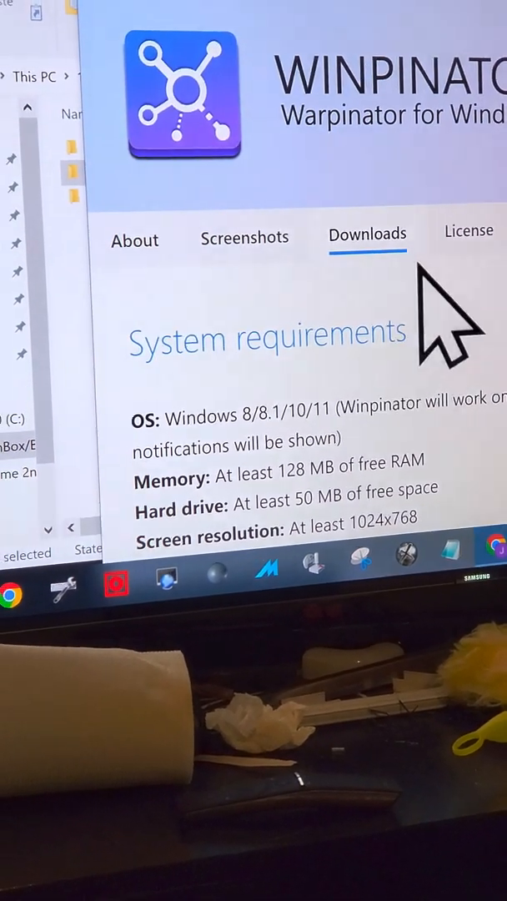
- Approve the incoming 14.5 GB transfer request from the Windows PC in Warpinator
{"action": "scroll", "scroll_direction": "down", "scroll_amount": 3}
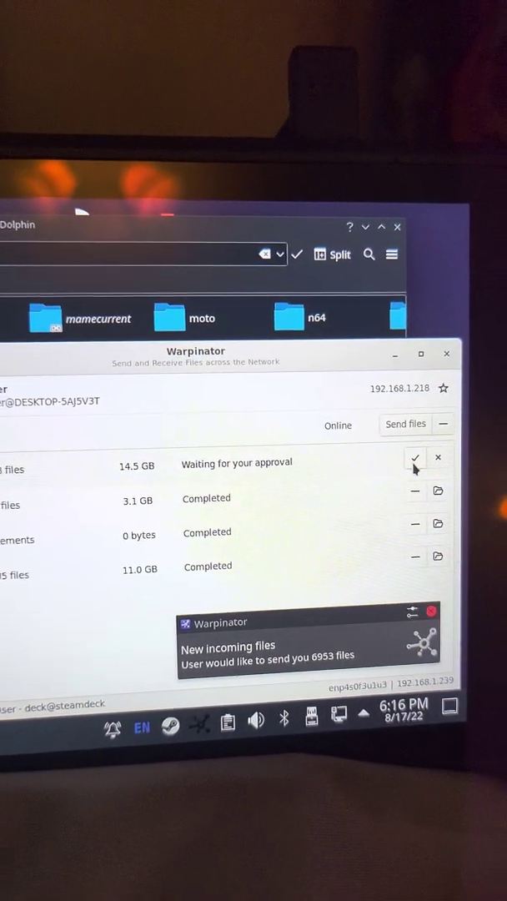
{"action": "left_click", "coordinate": [416, 457]}
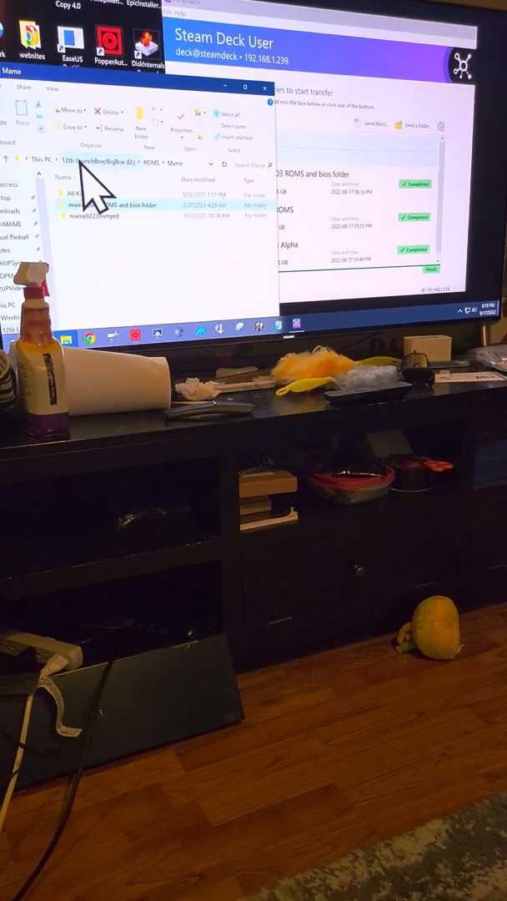
- Return to the ROMS folder, select Amstrad GX4000 and change the folder layout to list view
{"action": "left_click", "coordinate": [91, 162]}
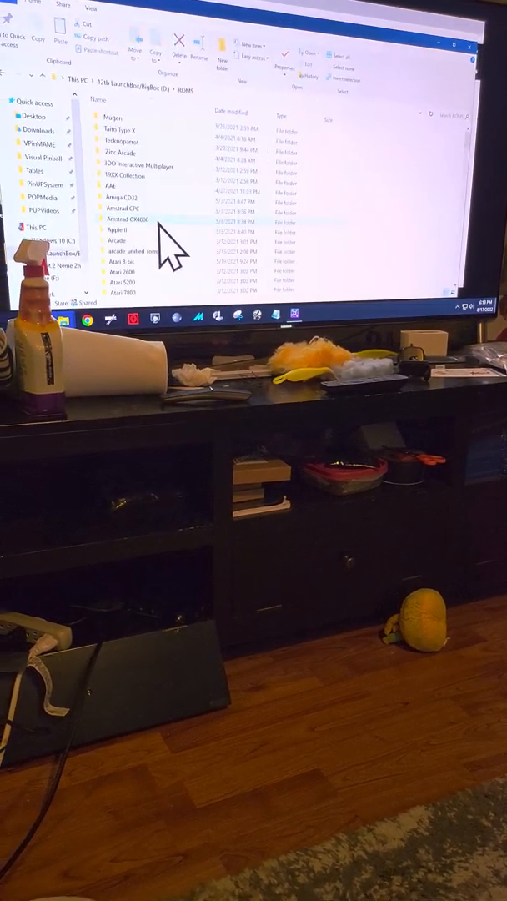
{"action": "left_click", "coordinate": [128, 219]}
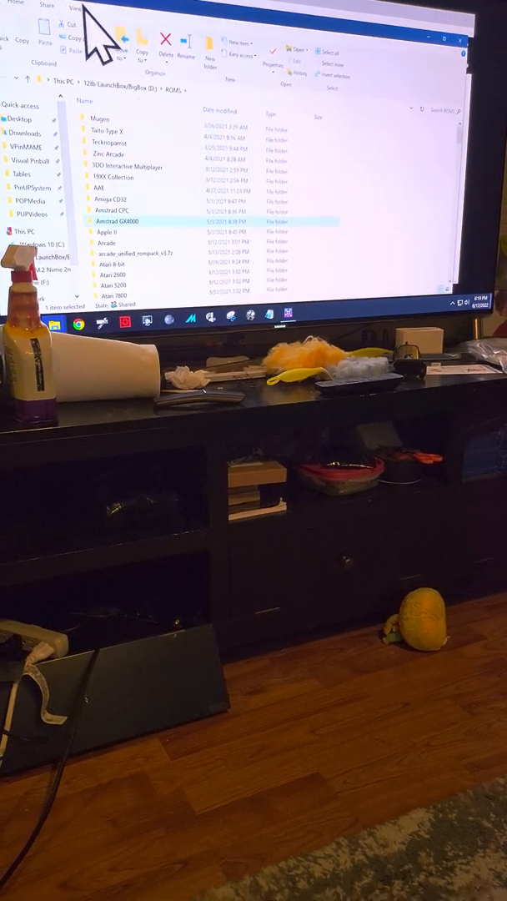
{"action": "left_click", "coordinate": [75, 6]}
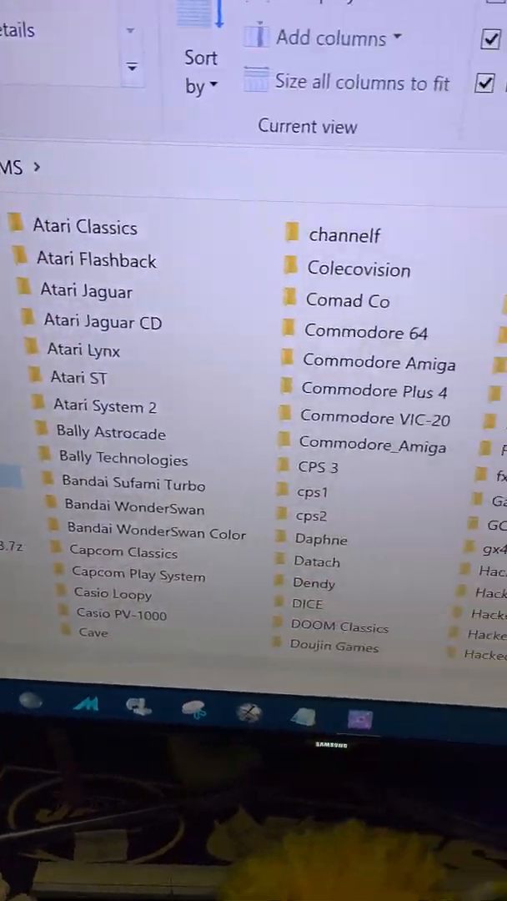
{"action": "scroll", "scroll_direction": "down", "scroll_amount": 3}
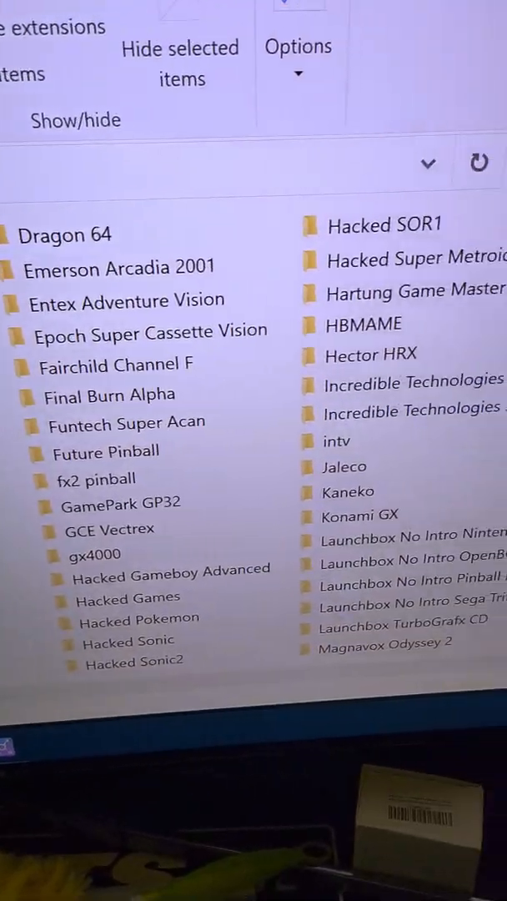